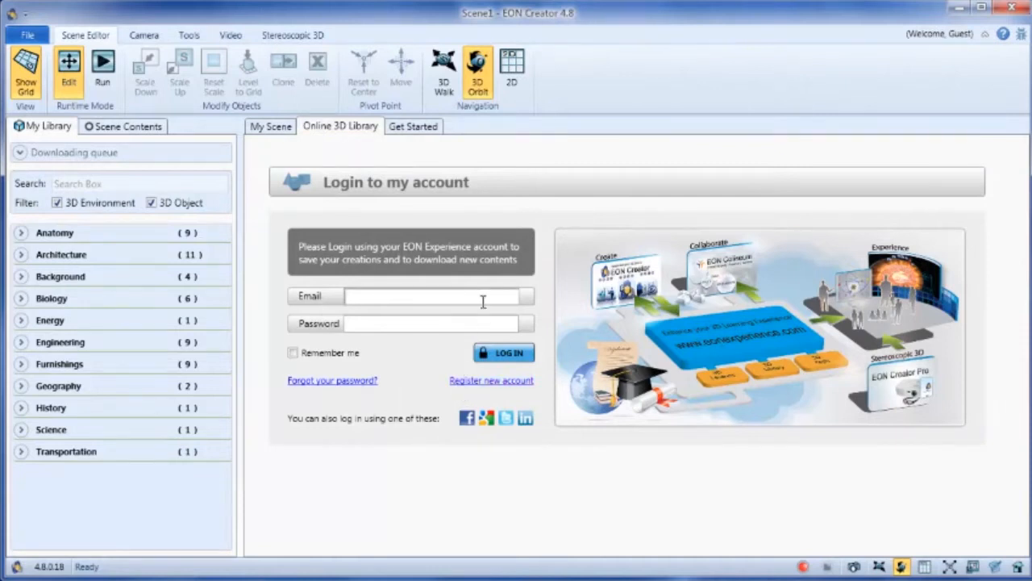
Log in to EON Experience, return to My Scene, and filter the library to 3D environments
{"action": "left_click", "coordinate": [504, 353]}
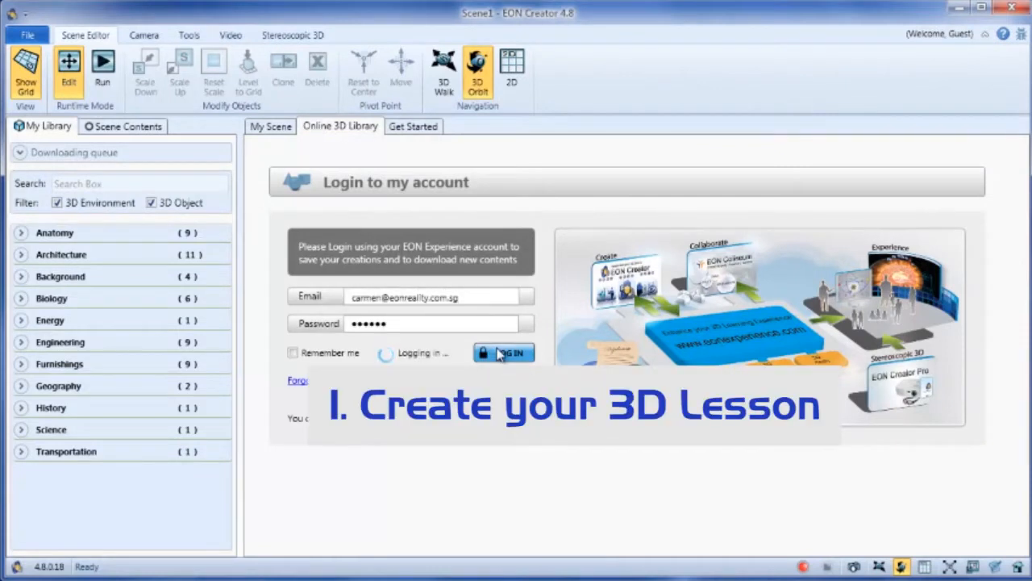
{"action": "left_click", "coordinate": [503, 353]}
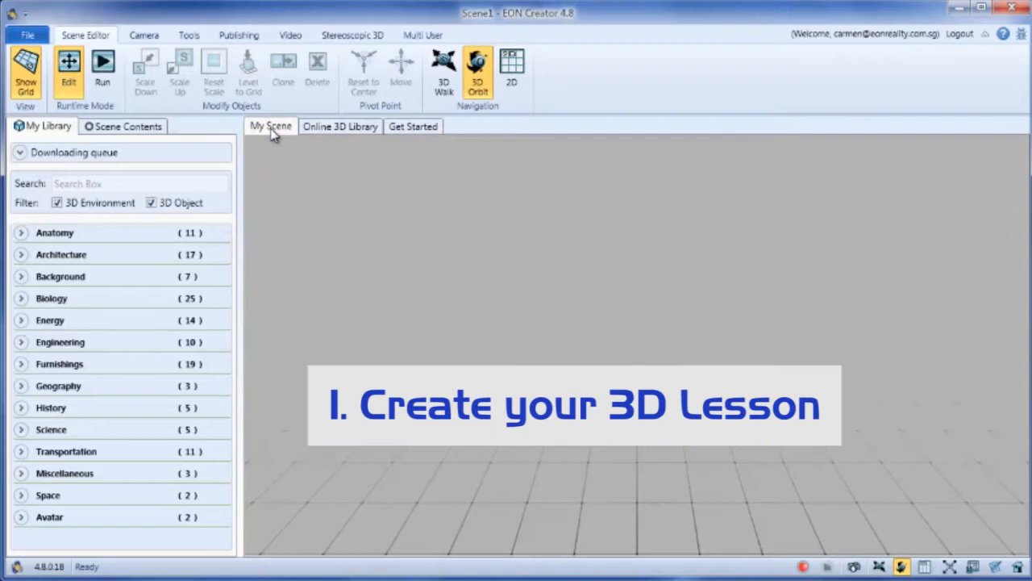
{"action": "left_click", "coordinate": [151, 202]}
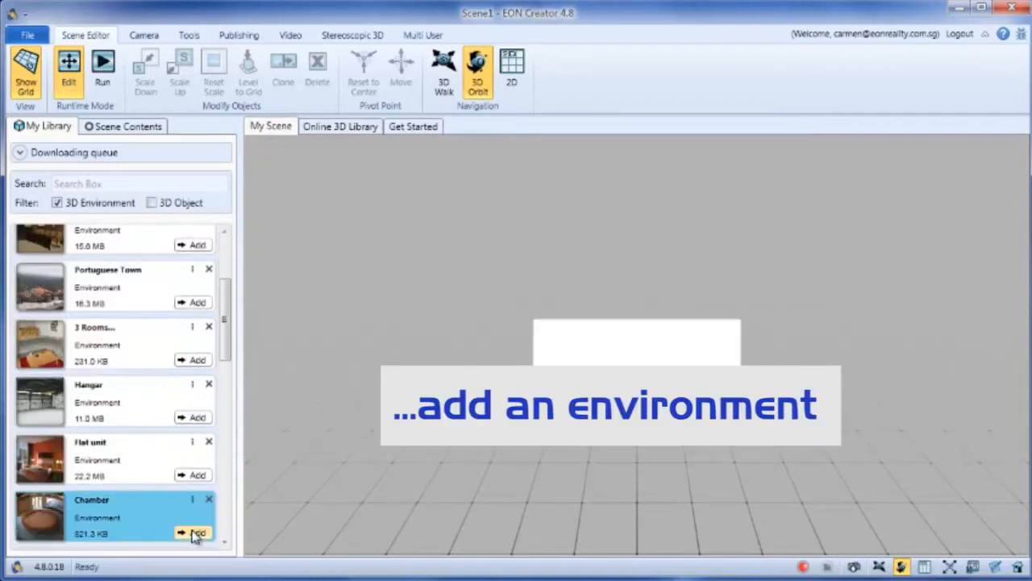
Add the Chamber environment, then the H5N1 Vogelgrippe virus from the Biology objects
{"action": "left_click", "coordinate": [197, 533]}
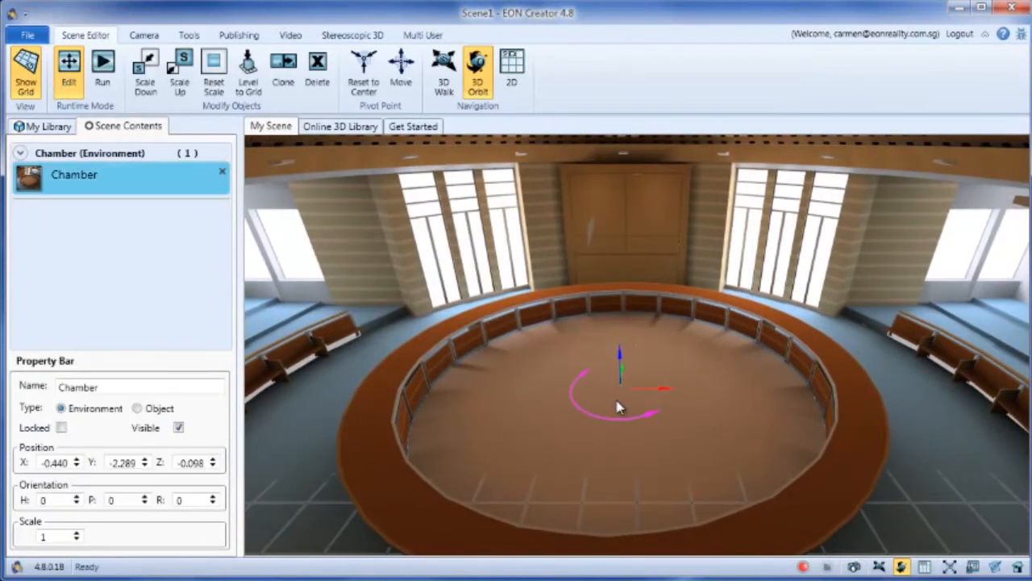
{"action": "left_click", "coordinate": [46, 126]}
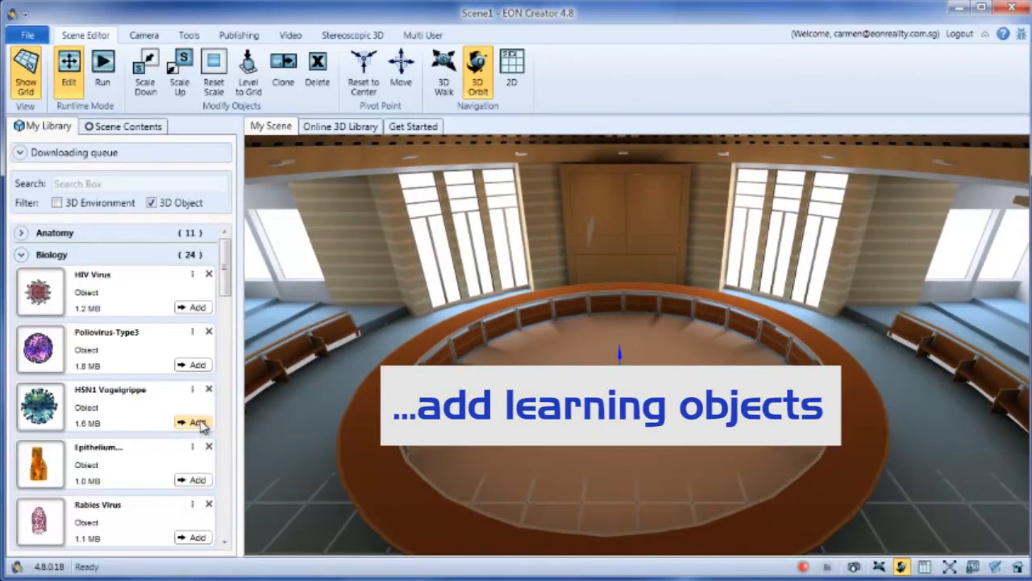
{"action": "left_click", "coordinate": [198, 422]}
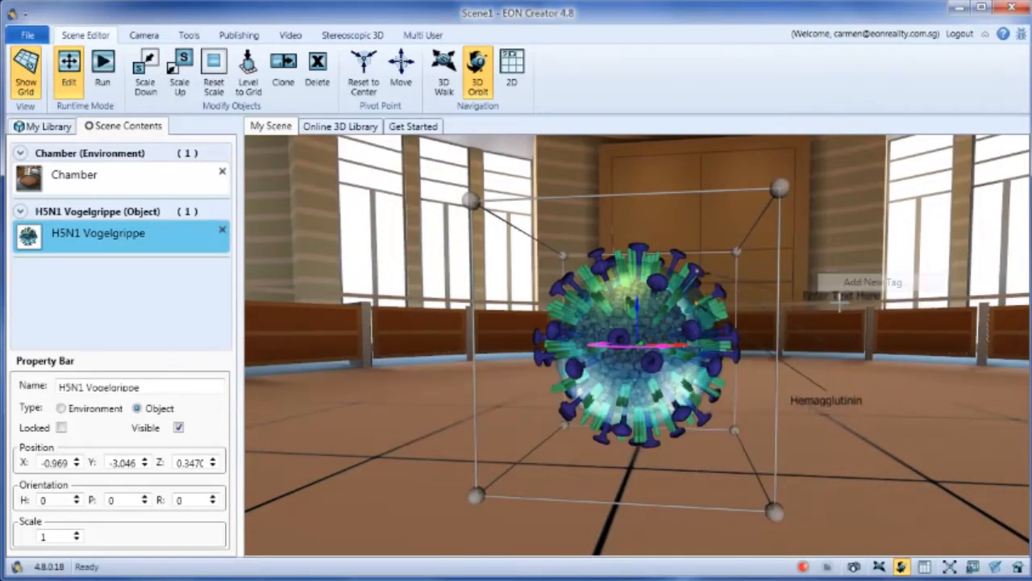
Tag the H5N1 virus 'Neuraminidase', then attach a 'flu attack' YouTube video and the H5N1 Qwiki article
{"action": "type", "text": "Neuraminidase"}
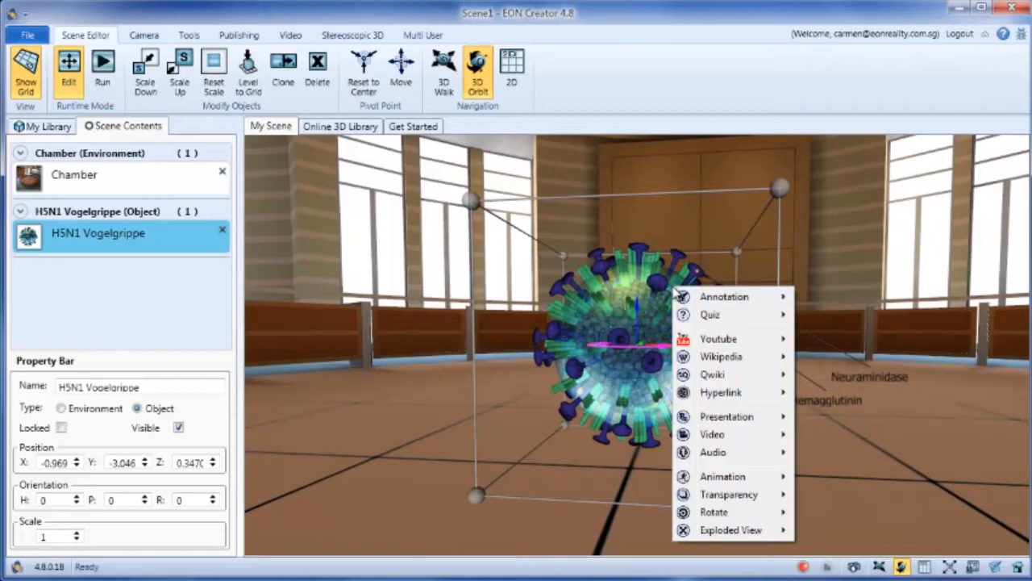
{"action": "left_click", "coordinate": [718, 338]}
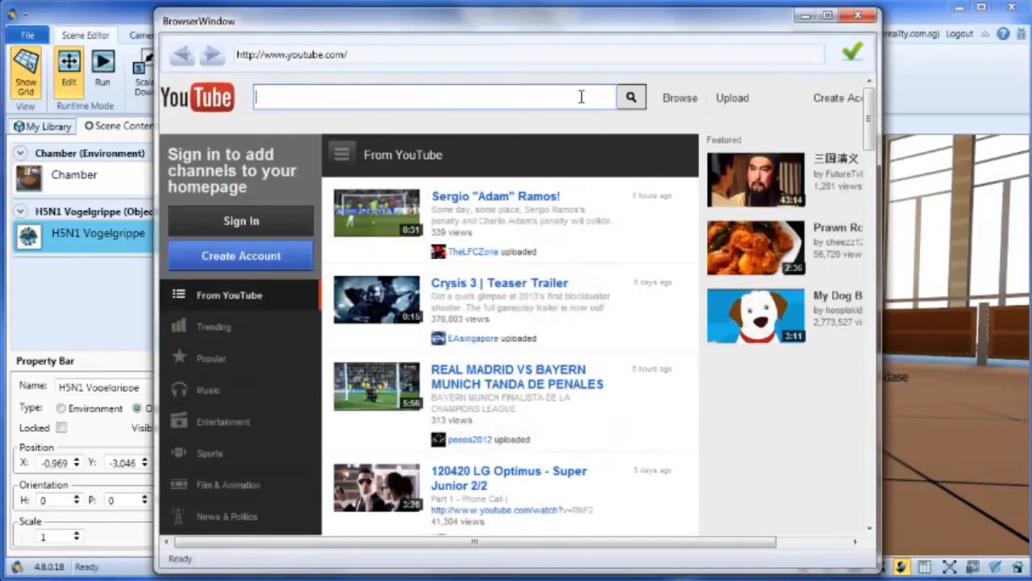
{"action": "type", "text": "flu attack"}
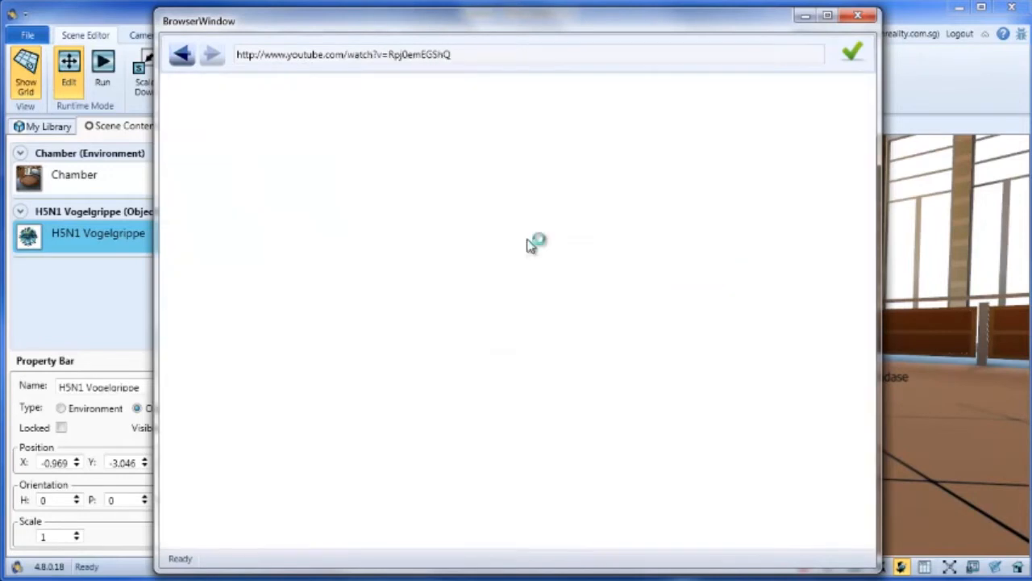
{"action": "left_click", "coordinate": [853, 51]}
{"action": "type", "text": "H5N1"}
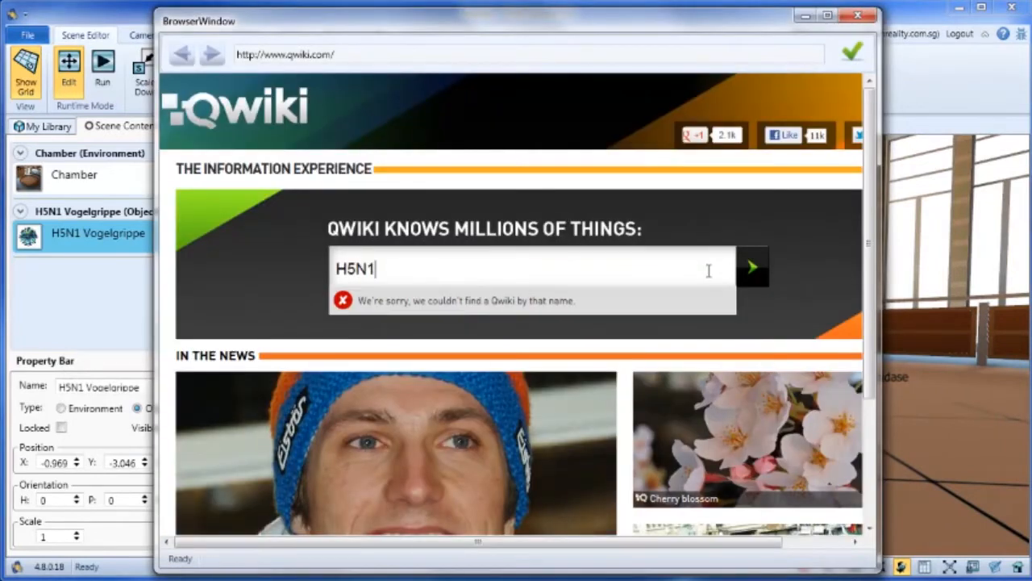
{"action": "left_click", "coordinate": [752, 267]}
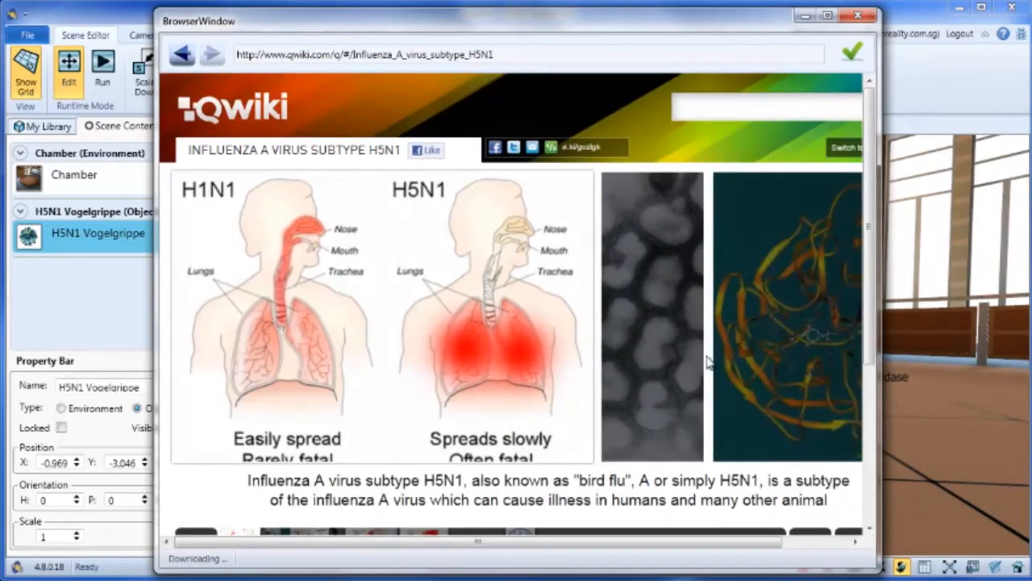
{"action": "left_click", "coordinate": [852, 53]}
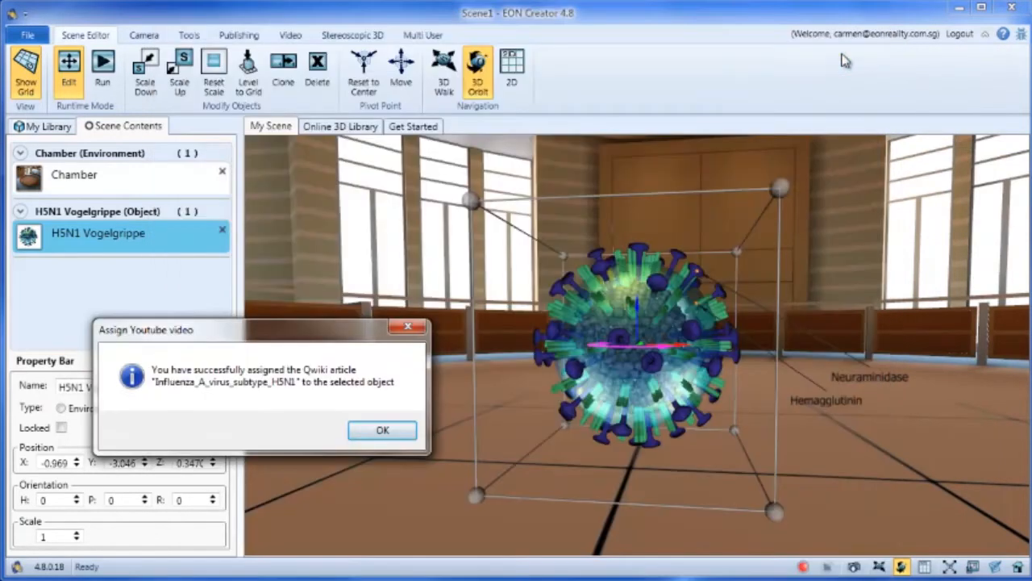
Place the HIV Virus, Poliovirus-Type3 and Rabies Virus Biology models into the chamber
{"action": "left_click", "coordinate": [382, 430]}
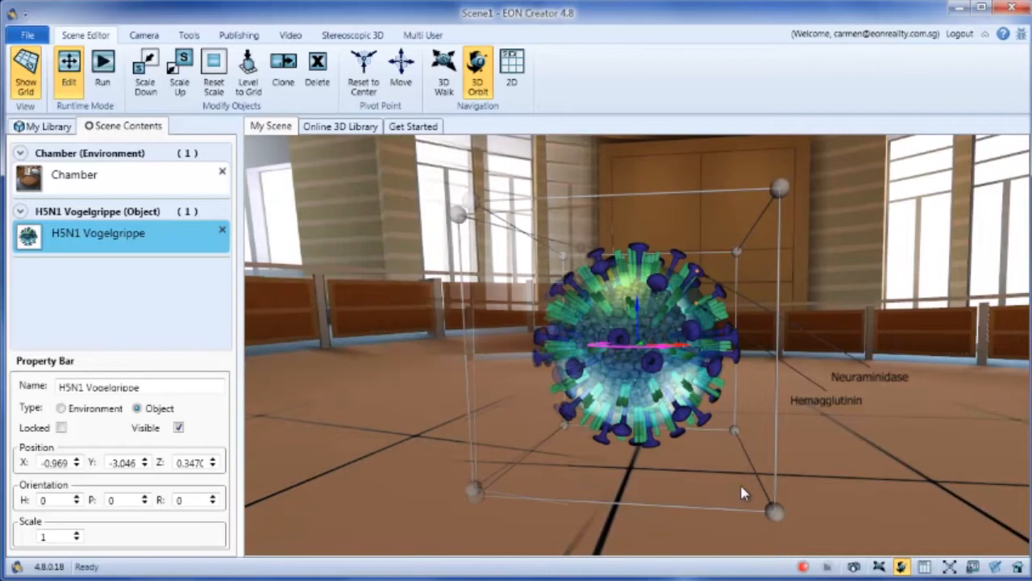
{"action": "left_click", "coordinate": [48, 126]}
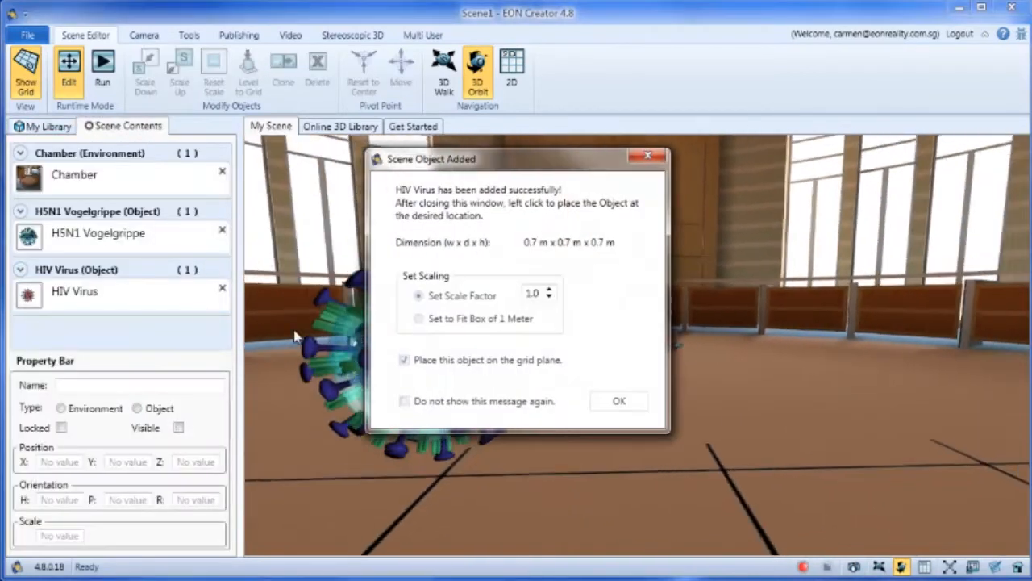
{"action": "left_click", "coordinate": [619, 401]}
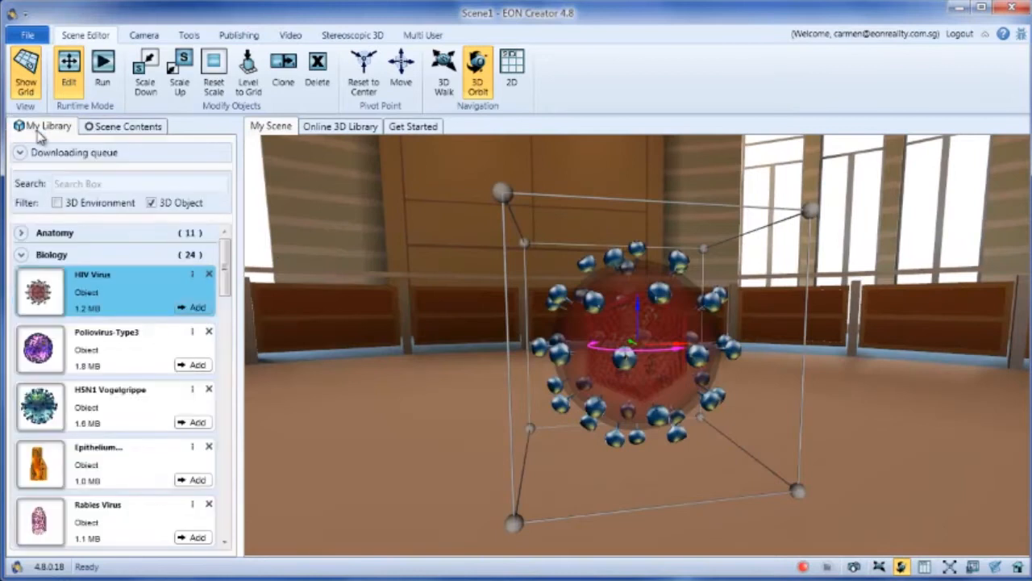
{"action": "left_click", "coordinate": [128, 126]}
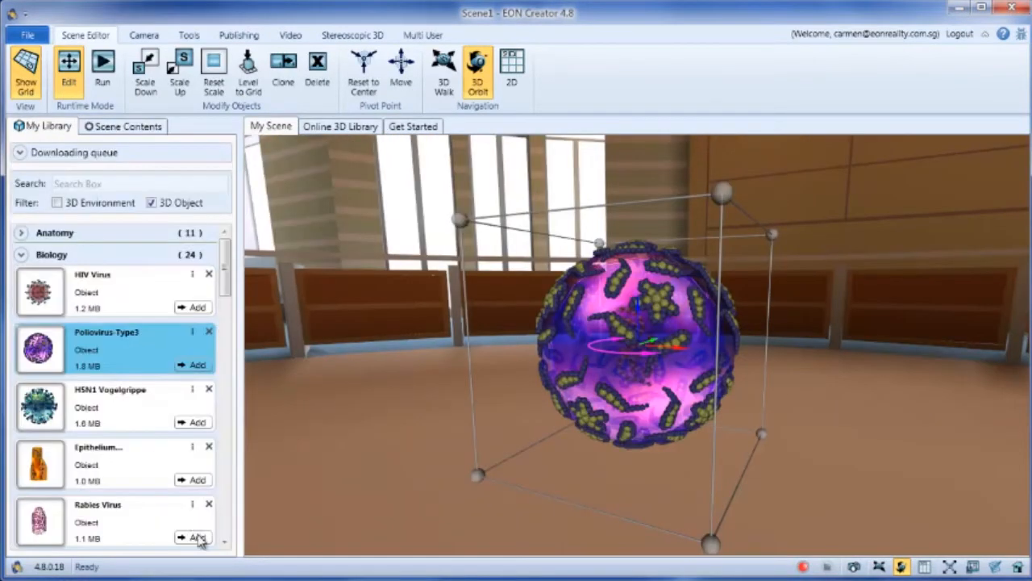
{"action": "left_click", "coordinate": [198, 537]}
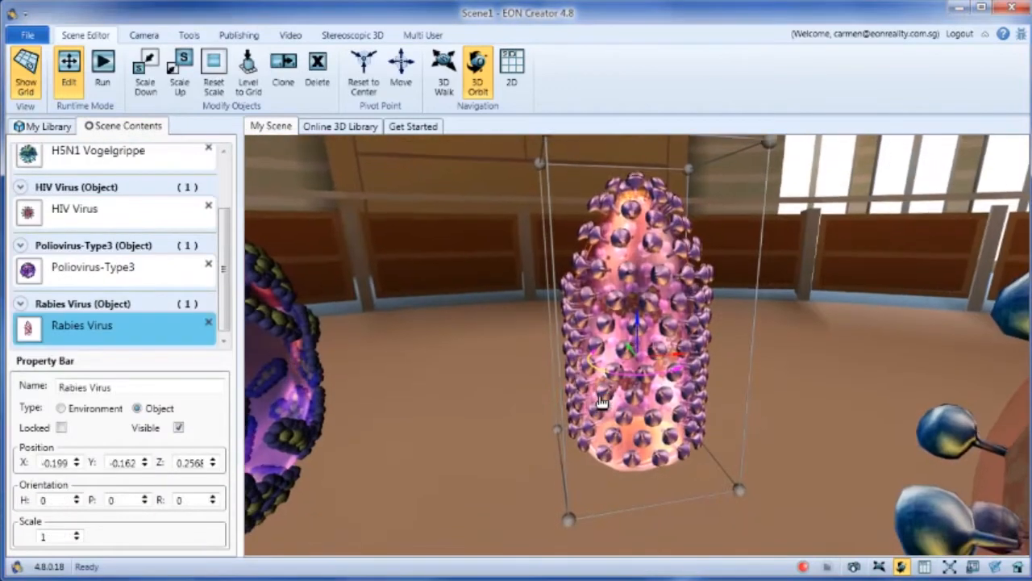
{"action": "left_click", "coordinate": [340, 125]}
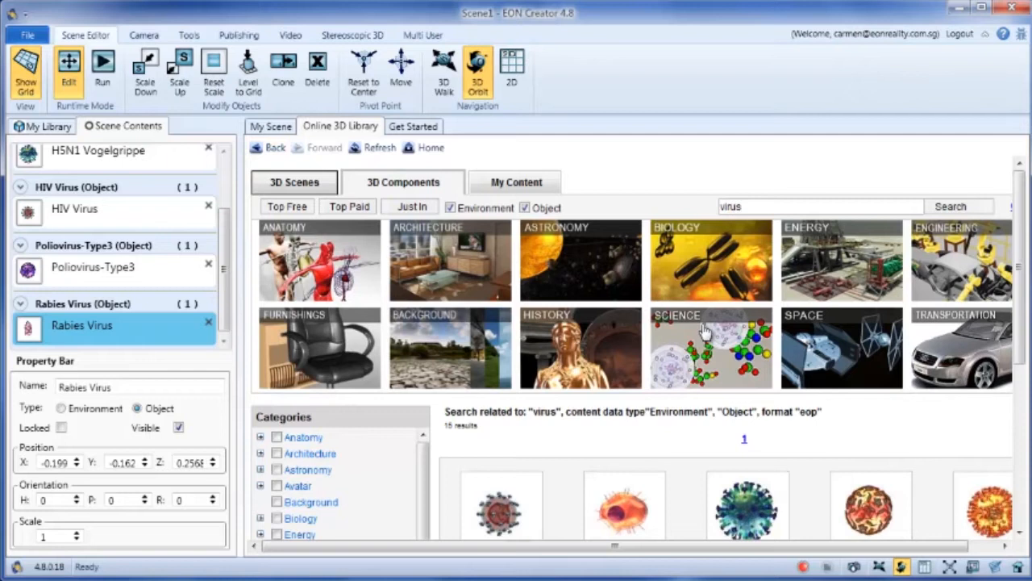
Download the Poxvirus model from the online virus search results and place it in the chamber
{"action": "scroll", "scroll_direction": "down", "scroll_amount": 3}
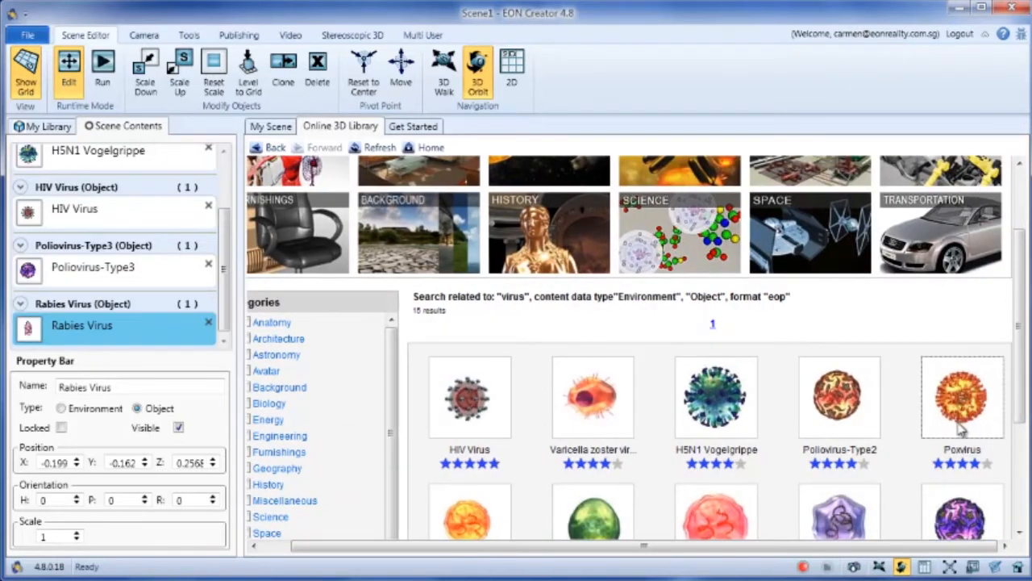
{"action": "double_click", "coordinate": [962, 395]}
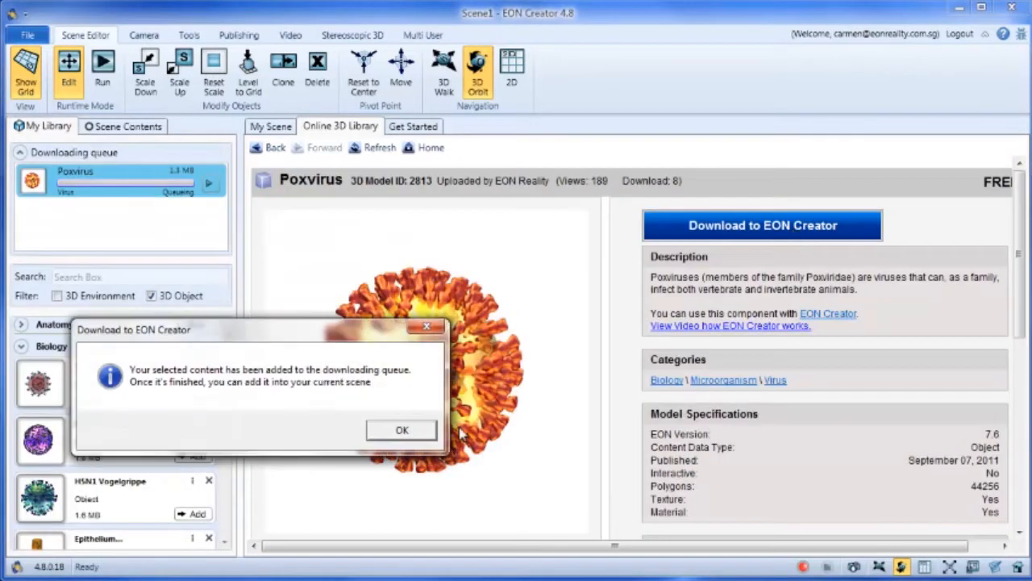
{"action": "left_click", "coordinate": [402, 429]}
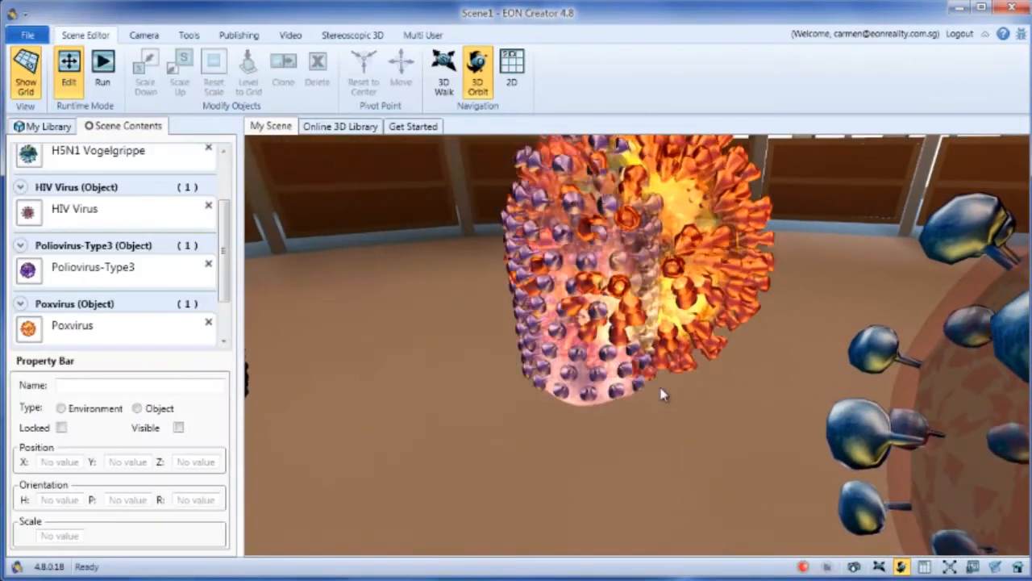
{"action": "left_click", "coordinate": [72, 325]}
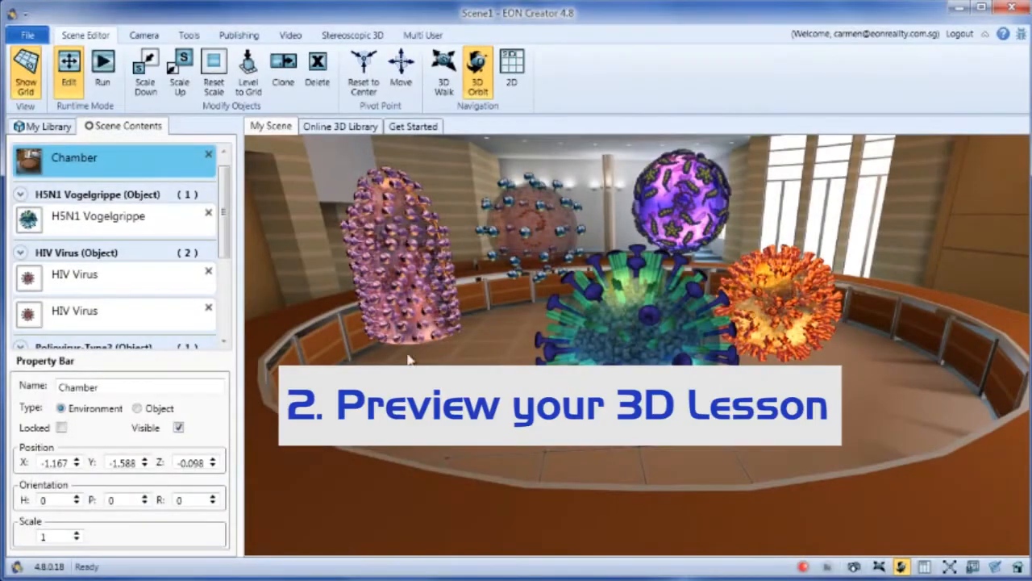
{"action": "left_click", "coordinate": [104, 72]}
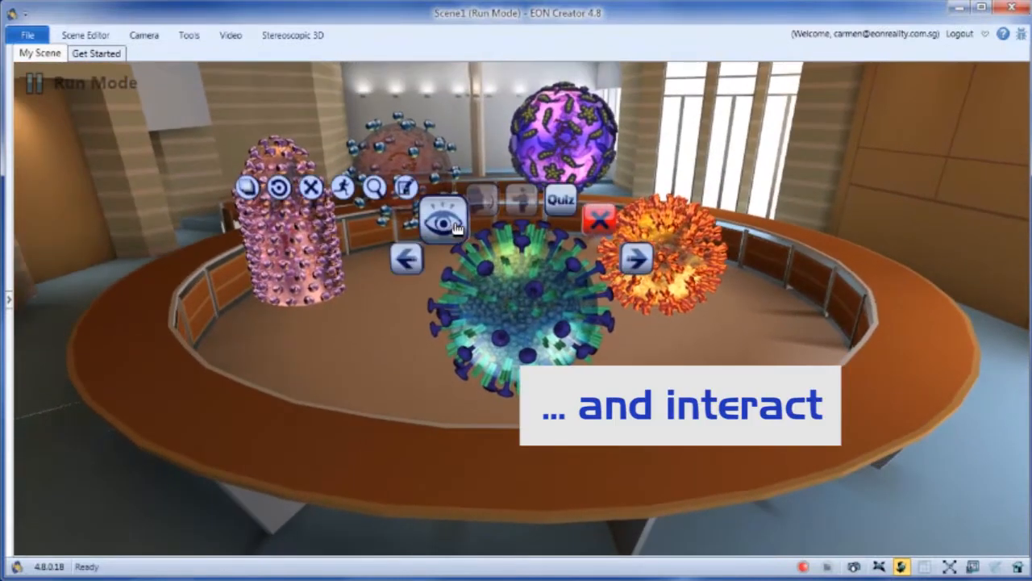
{"action": "left_click", "coordinate": [311, 187]}
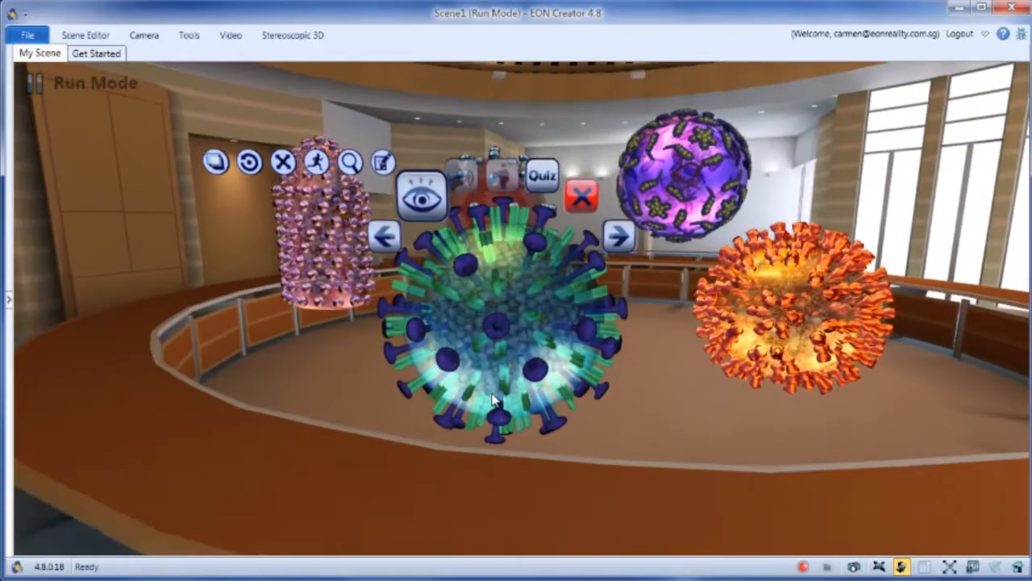
{"action": "left_click", "coordinate": [419, 131]}
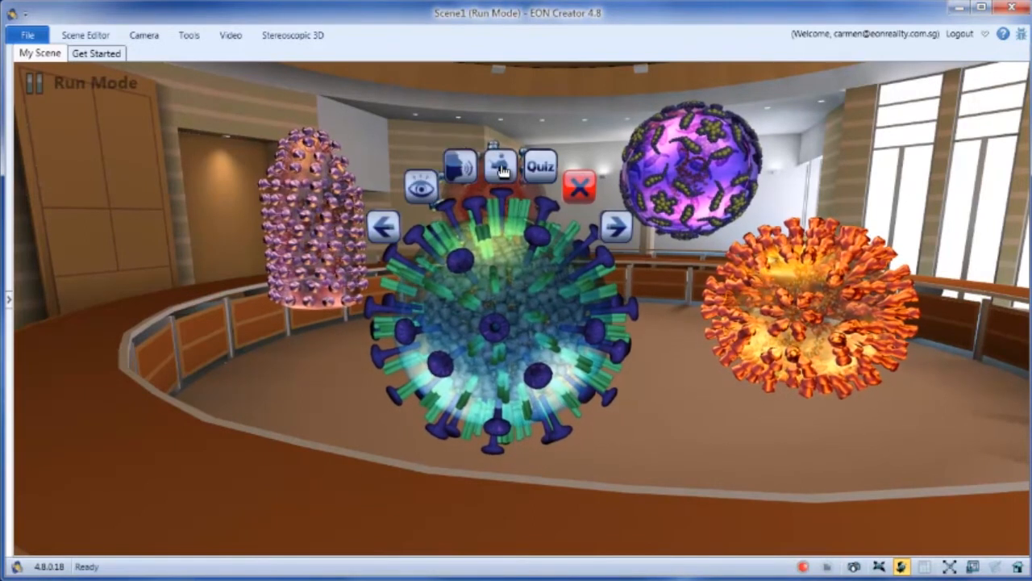
{"action": "left_click", "coordinate": [500, 165]}
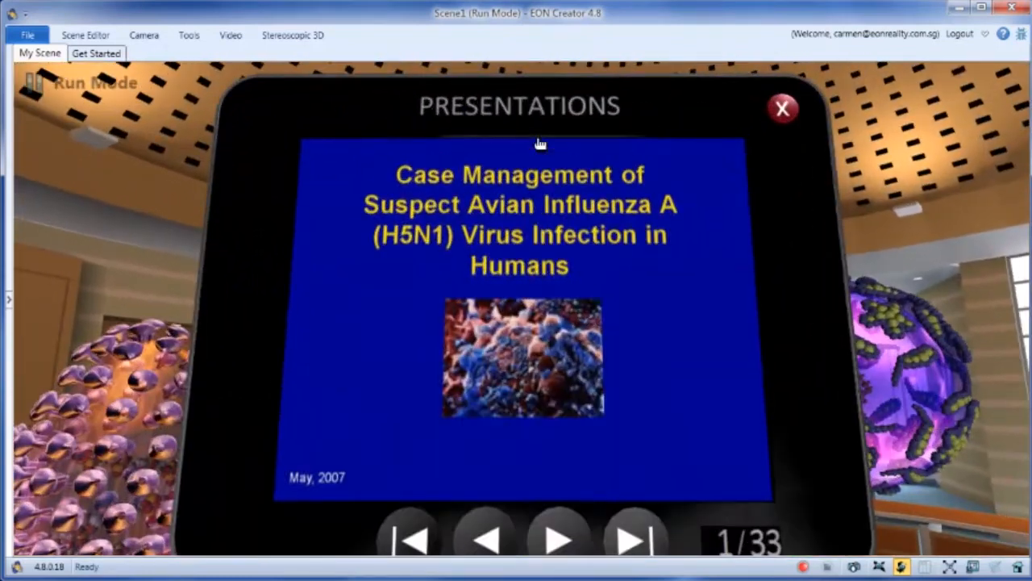
{"action": "left_click", "coordinate": [559, 536]}
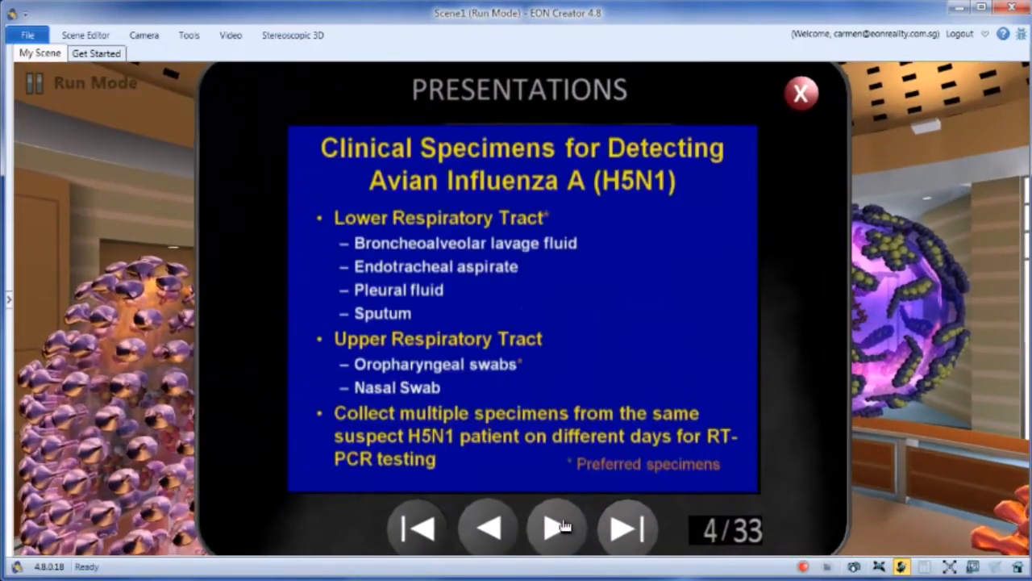
{"action": "left_click", "coordinate": [800, 93]}
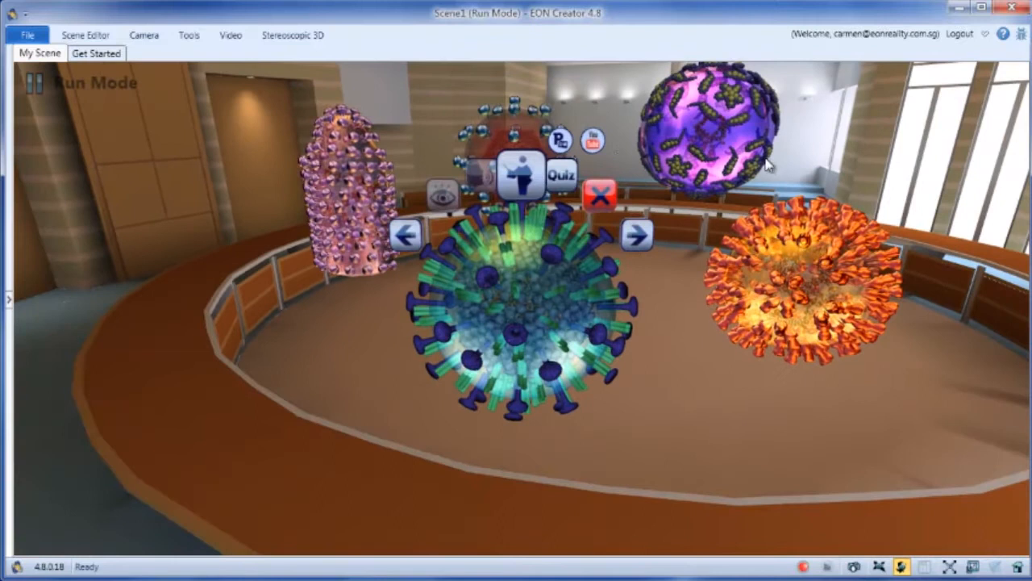
{"action": "left_click", "coordinate": [593, 141]}
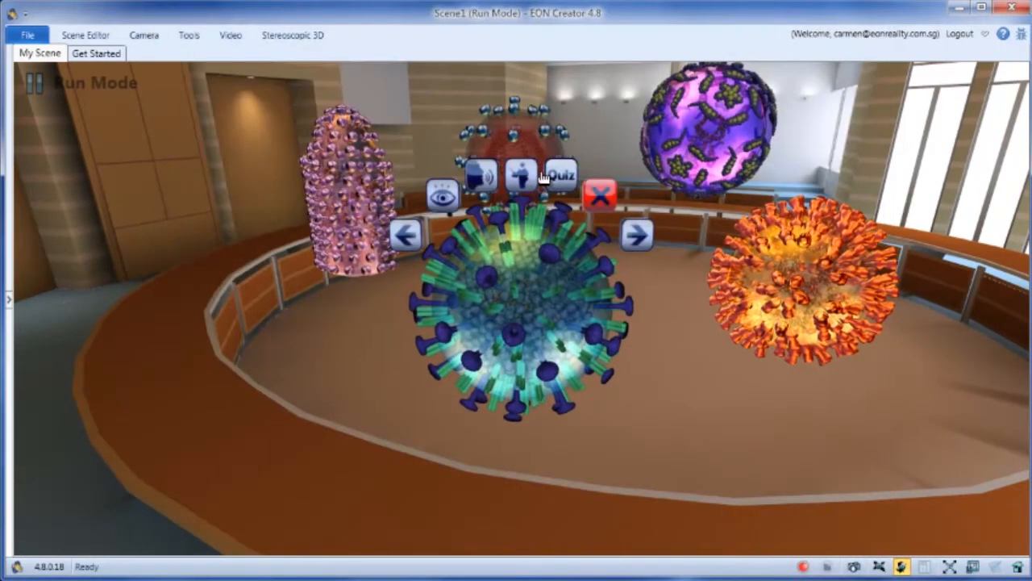
{"action": "left_click", "coordinate": [559, 173]}
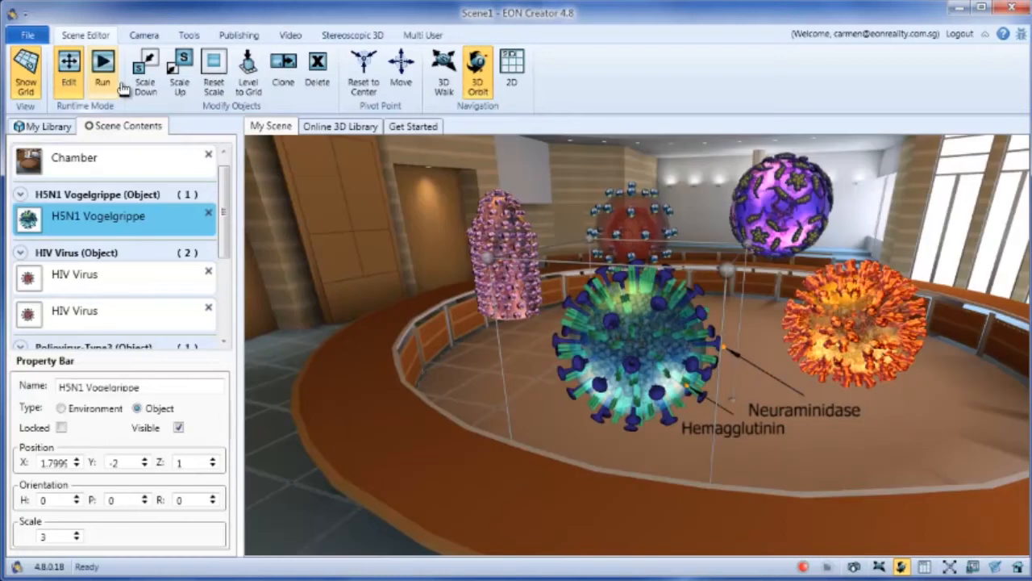
Save As 'My first Lesson', with scene name and description 'Viruses class' in Biology
{"action": "left_click", "coordinate": [27, 34]}
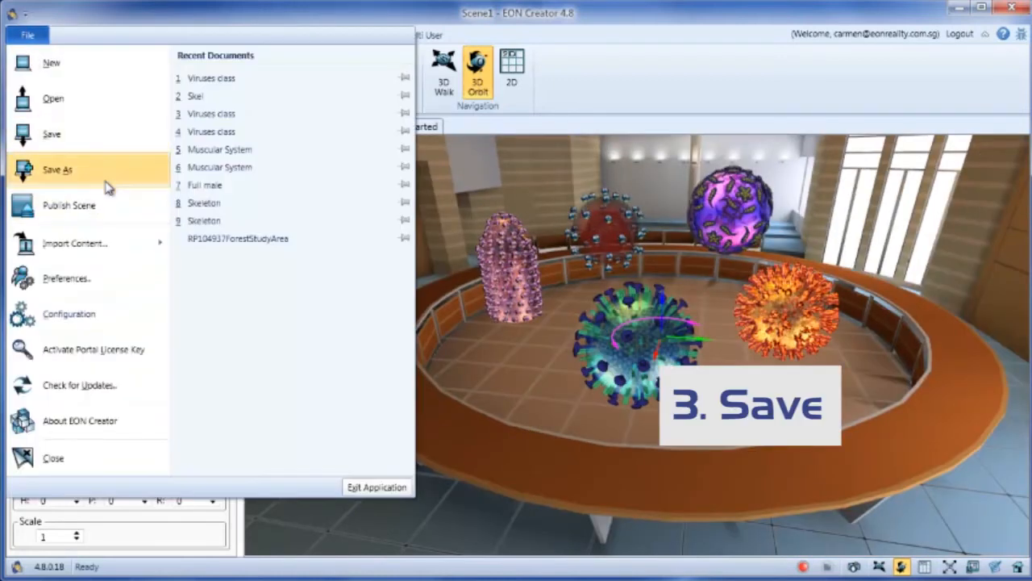
{"action": "left_click", "coordinate": [57, 169]}
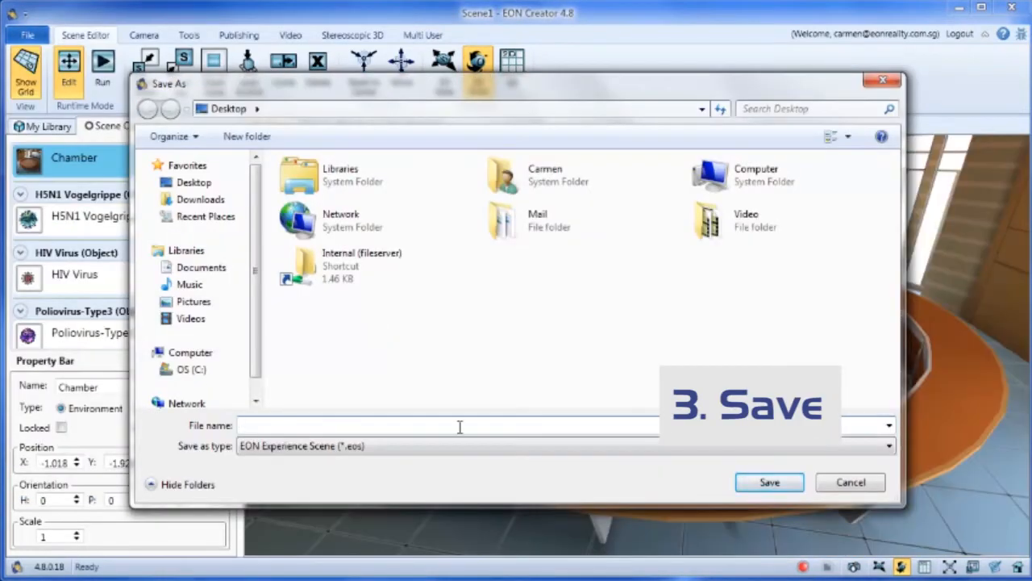
{"action": "type", "text": "My first Lesson"}
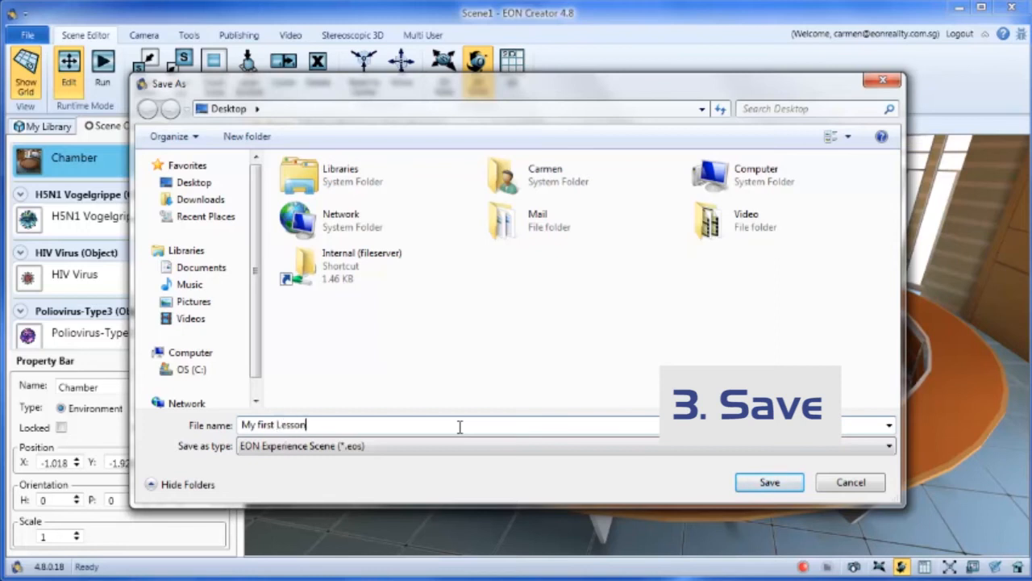
{"action": "left_click", "coordinate": [769, 481]}
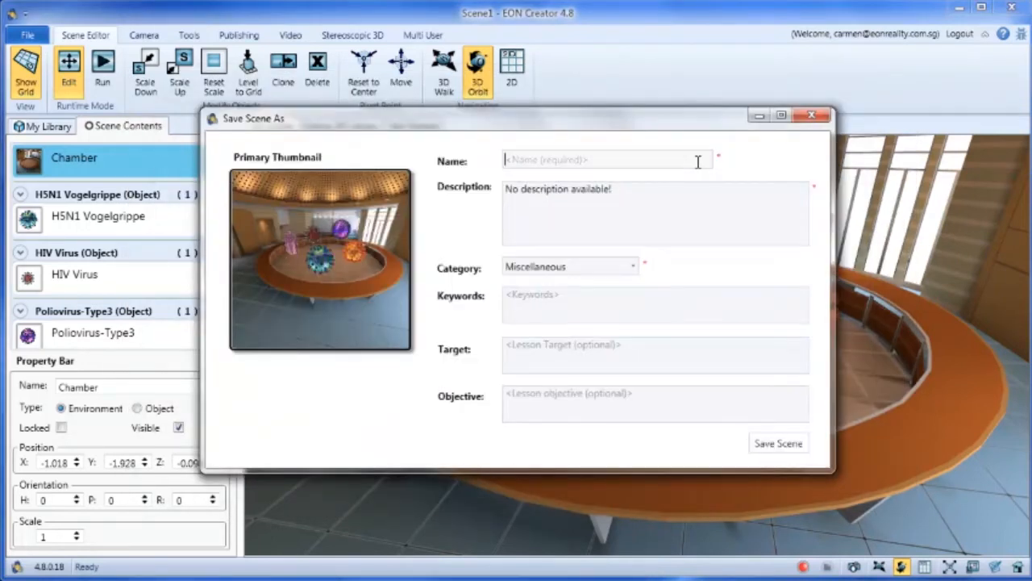
{"action": "type", "text": "Viruses class"}
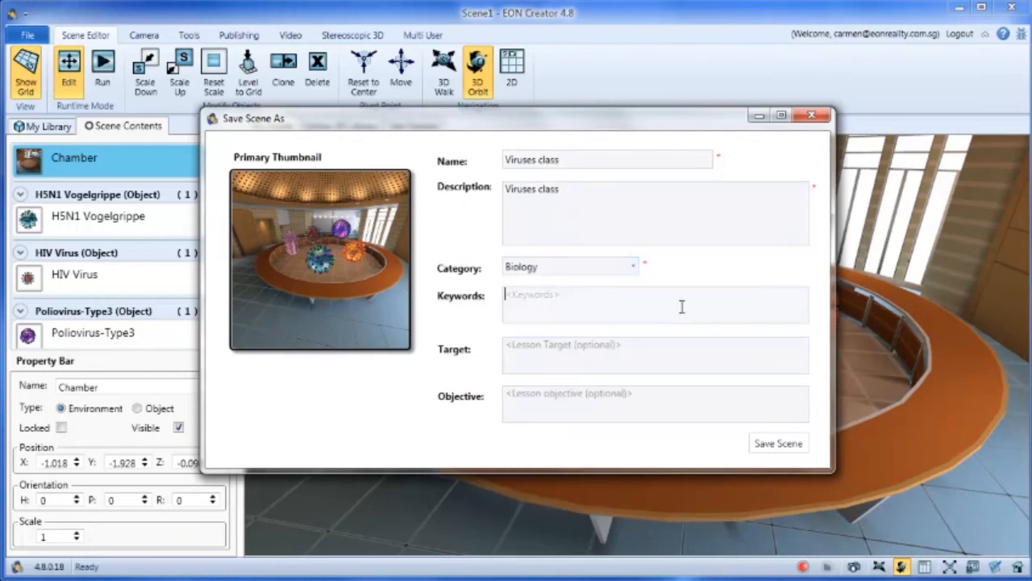
{"action": "left_click", "coordinate": [777, 442]}
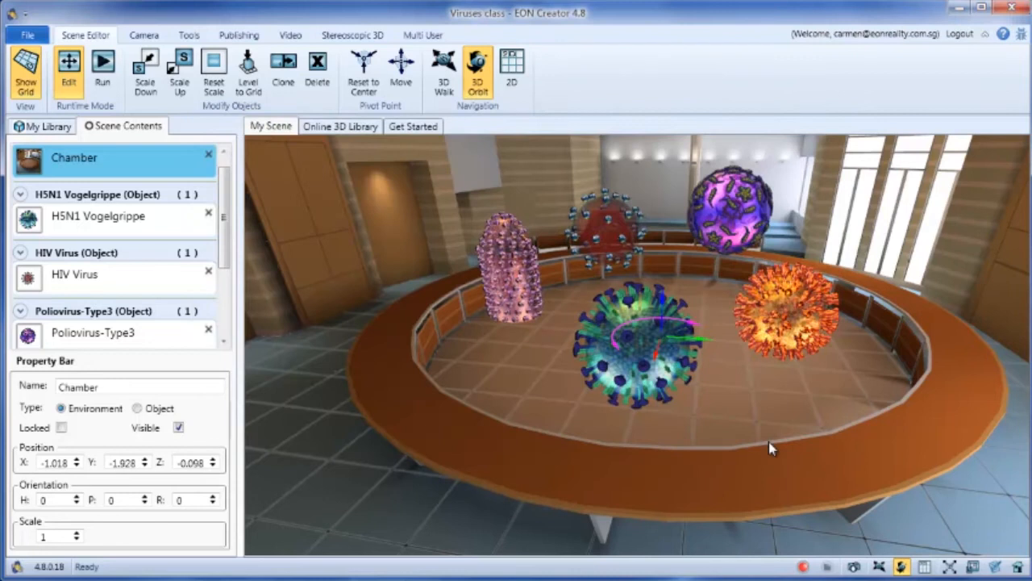
Publish the Viruses class scene to the EON Experience library and dismiss the confirmation
{"action": "left_click", "coordinate": [238, 35]}
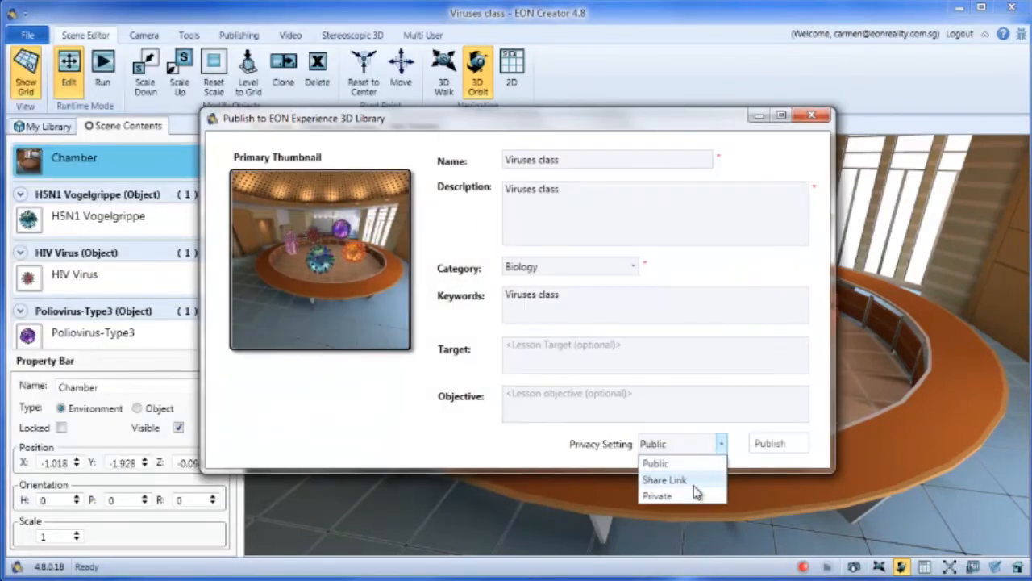
{"action": "left_click", "coordinate": [769, 443]}
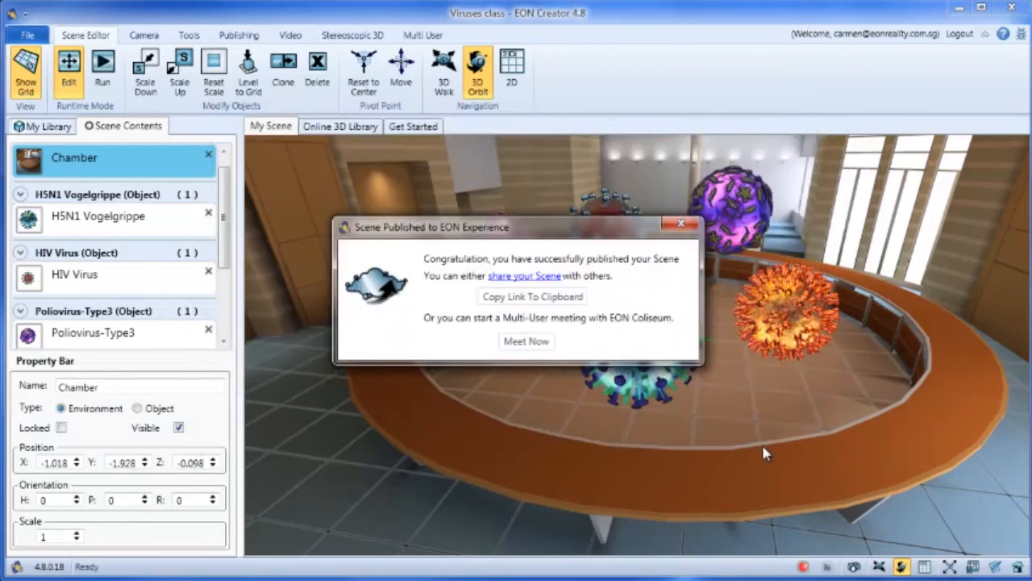
{"action": "left_click", "coordinate": [680, 223]}
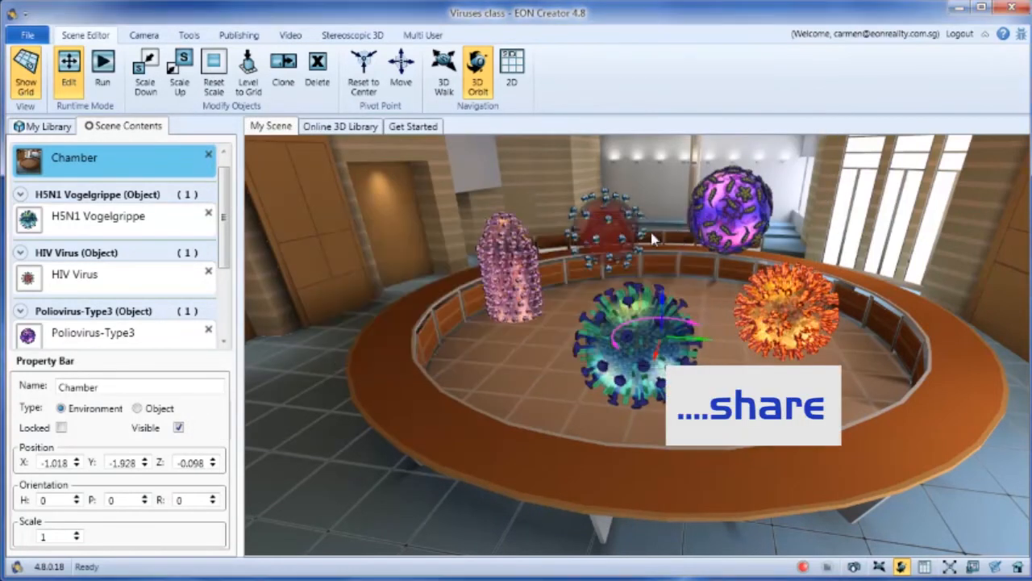
{"action": "left_click", "coordinate": [340, 126]}
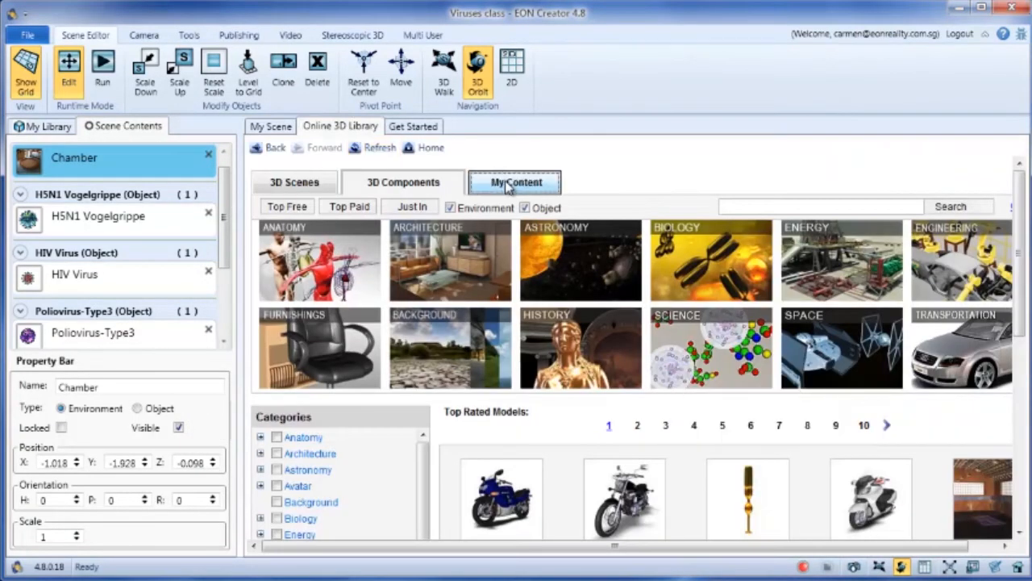
{"action": "left_click", "coordinate": [514, 182]}
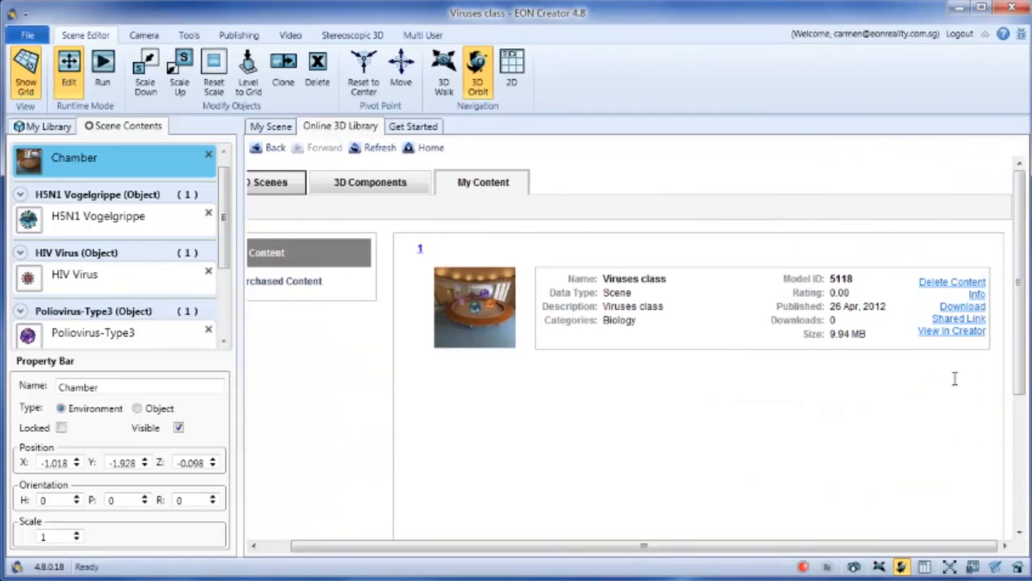
{"action": "left_click", "coordinate": [474, 307]}
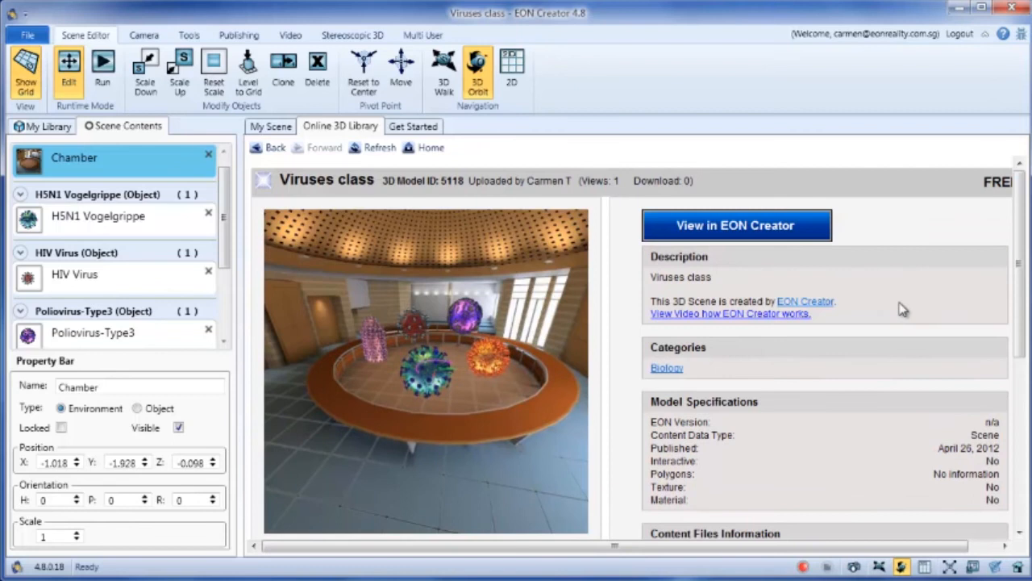
{"action": "left_click", "coordinate": [270, 126]}
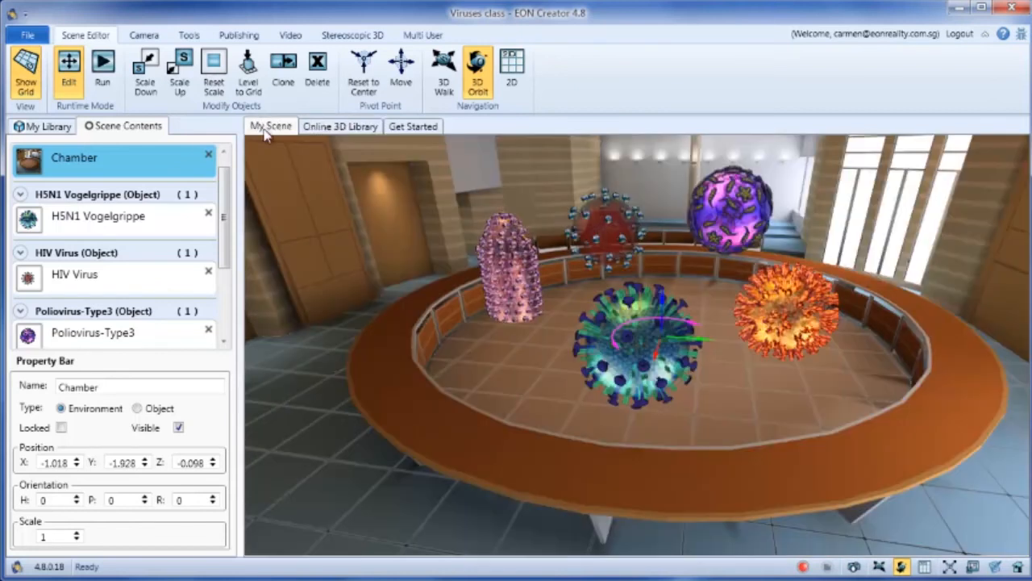